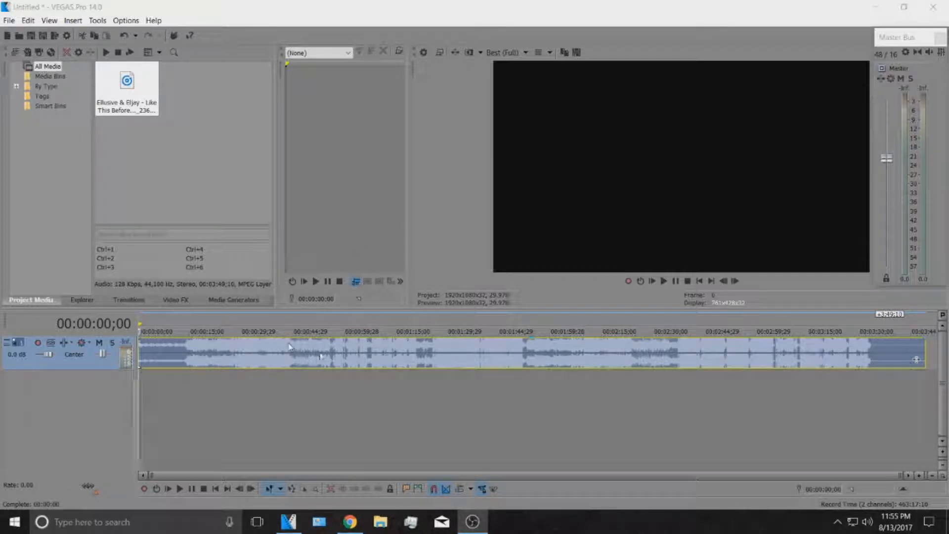
mouse_move(493, 347)
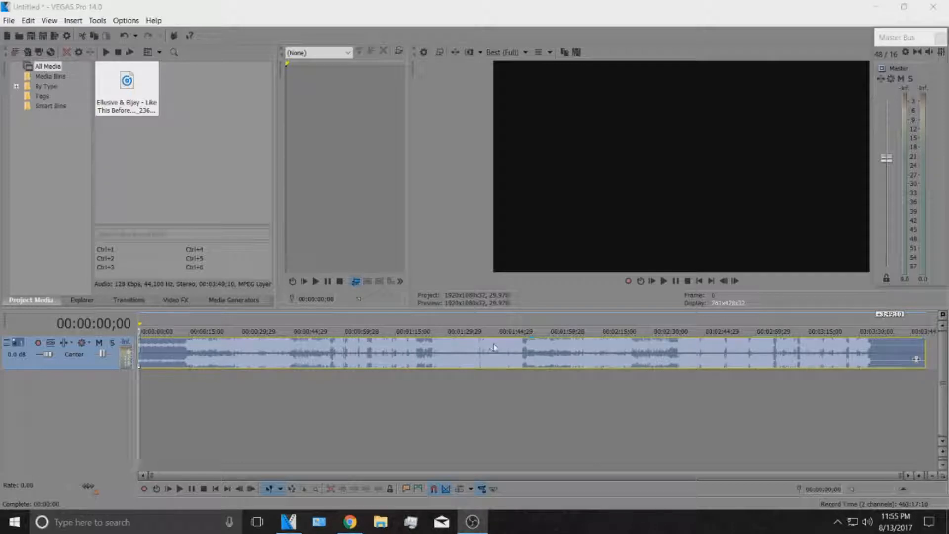
mouse_move(539, 349)
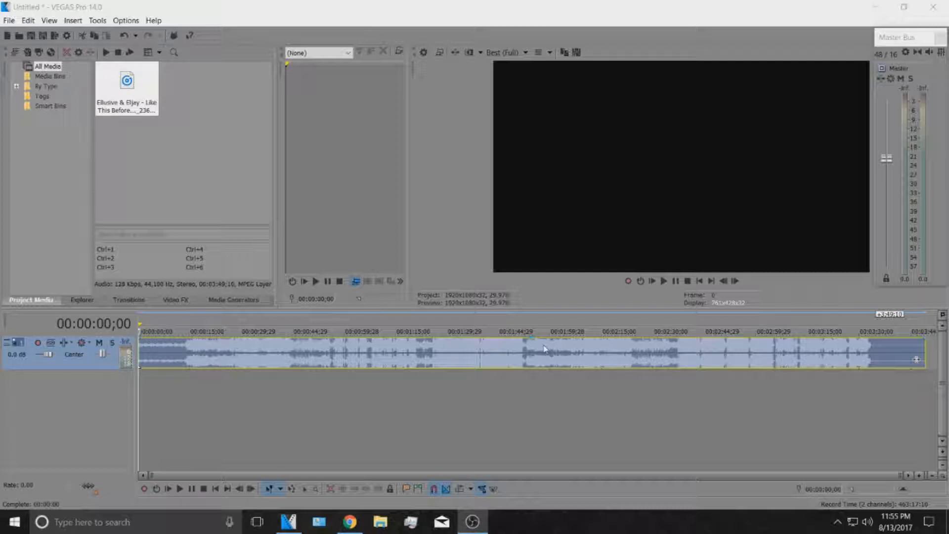
mouse_move(193, 348)
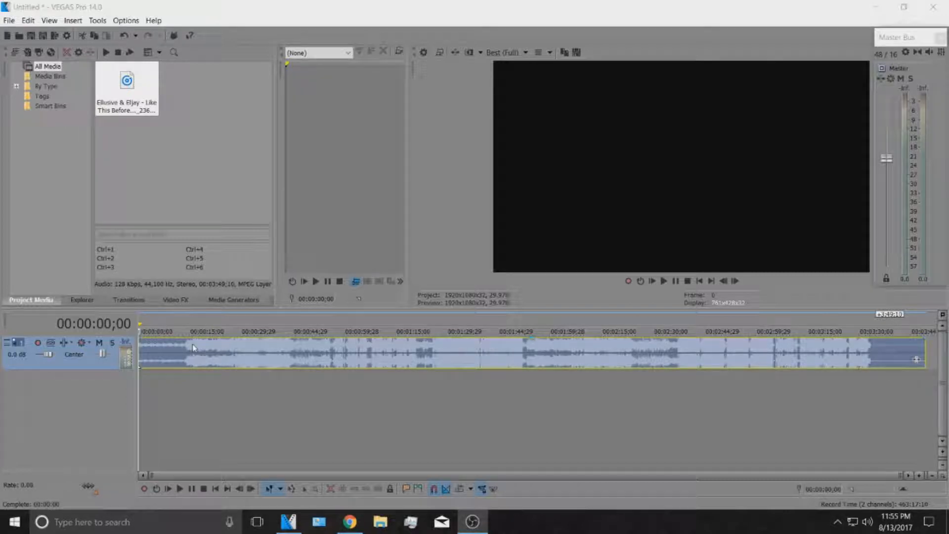
- Place the playhead about 16 seconds into the song clip
left_click(193, 348)
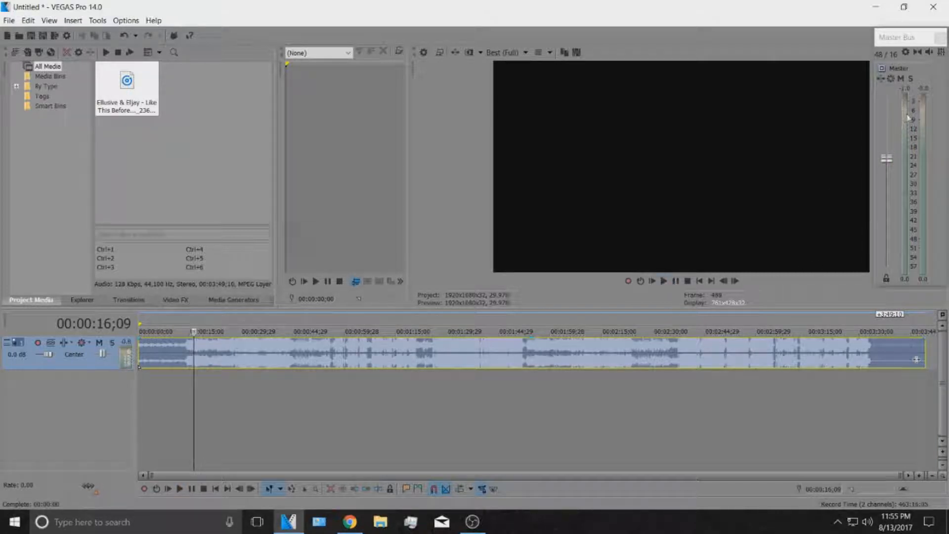
mouse_move(890, 118)
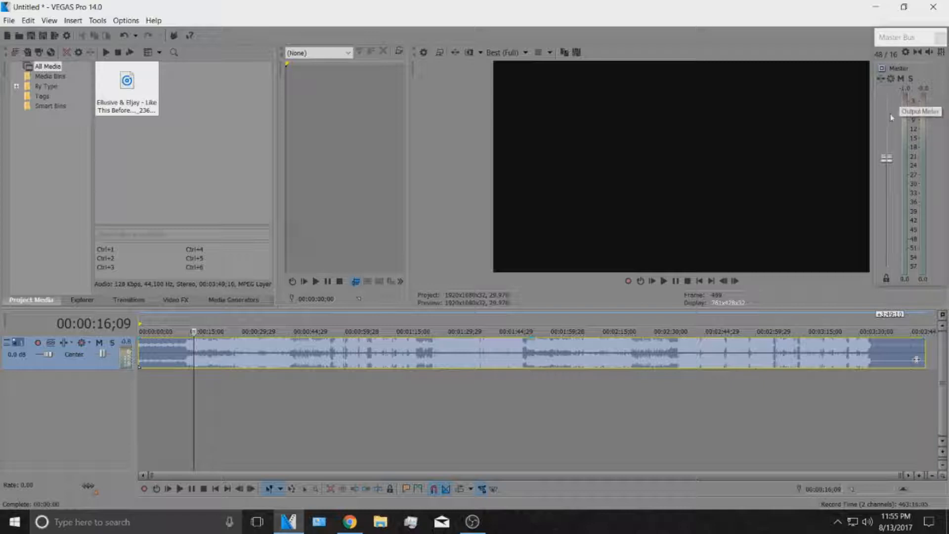
mouse_move(532, 346)
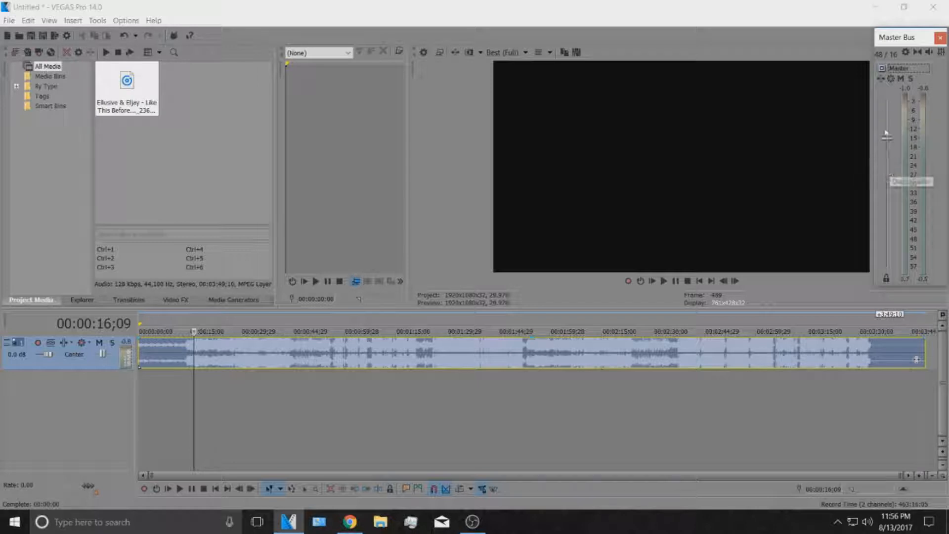
- Attach a Volume event effect to the song clip
left_click(661, 331)
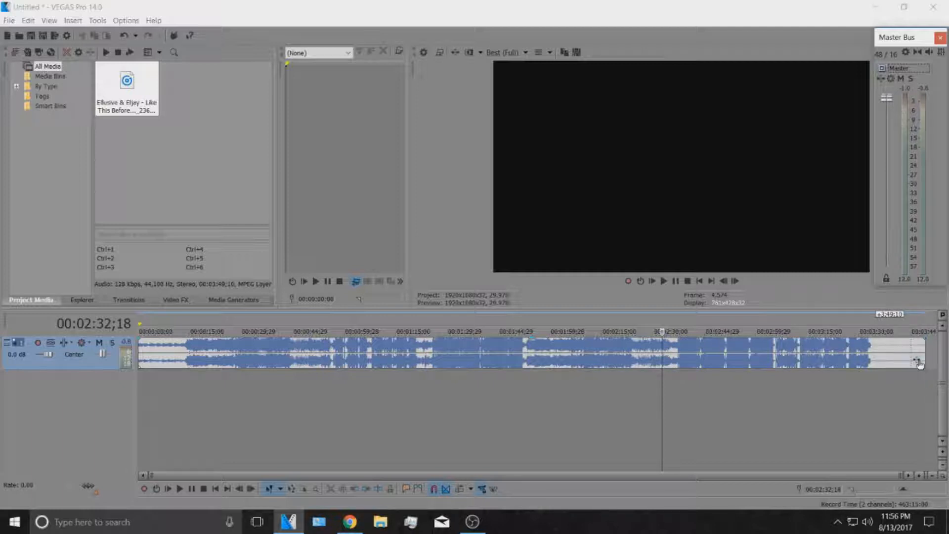
mouse_move(917, 360)
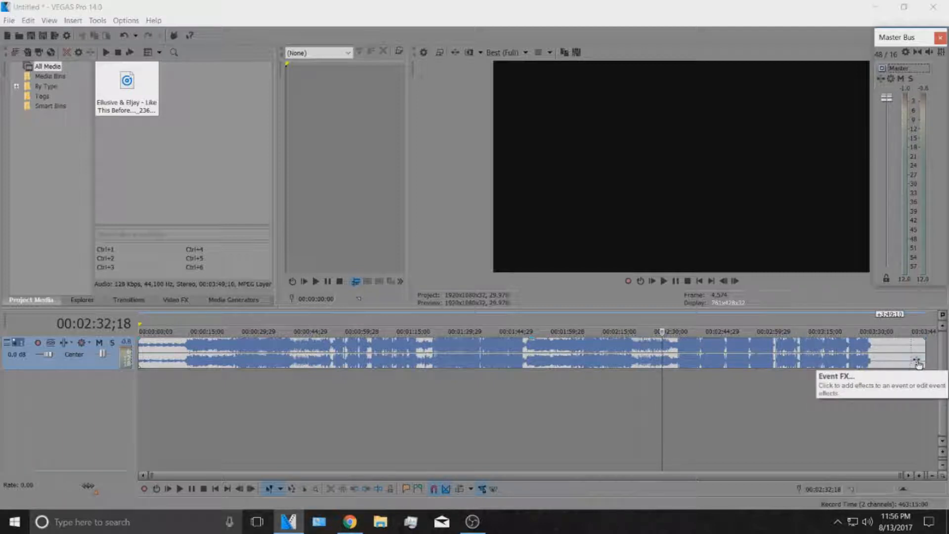
left_click(917, 360)
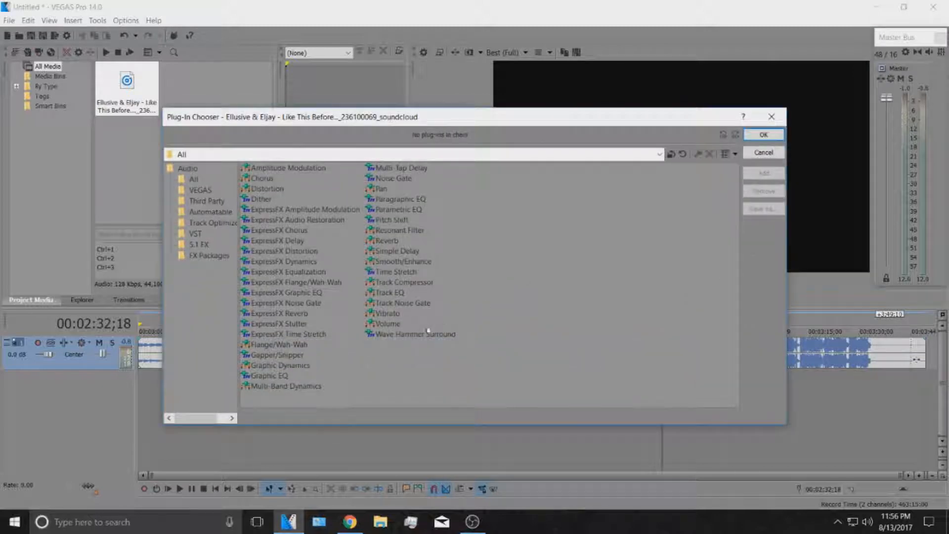
left_click(387, 324)
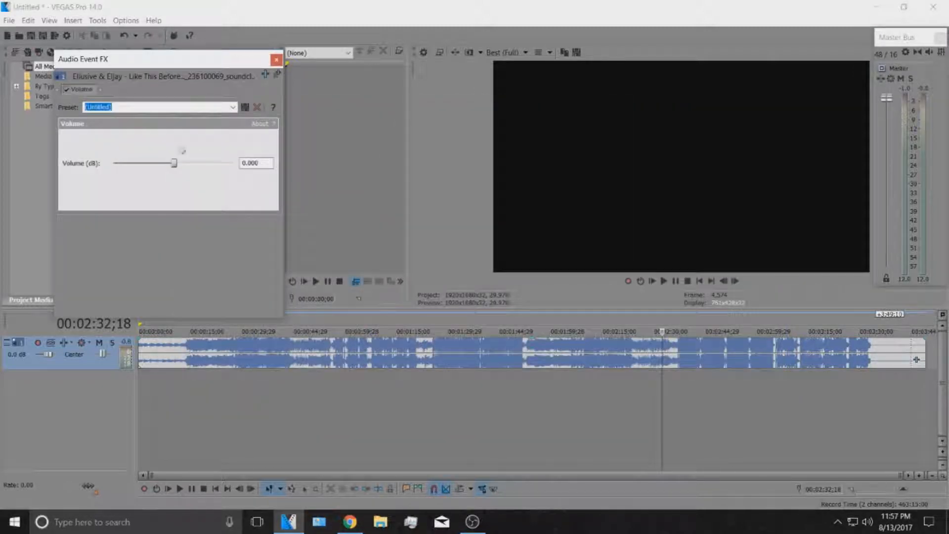
- Raise the Volume (dB) slider to 6.021
left_click_drag(173, 163, 234, 163)
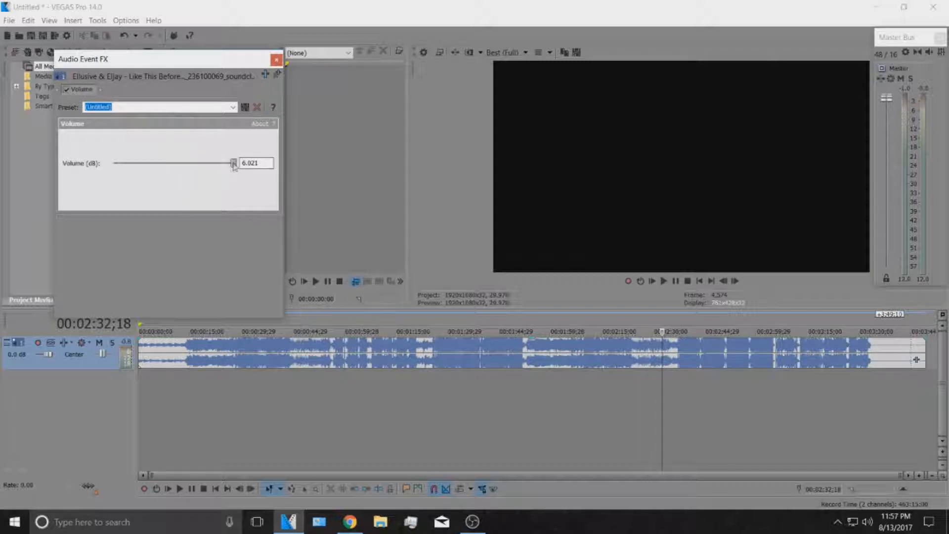
mouse_move(795, 164)
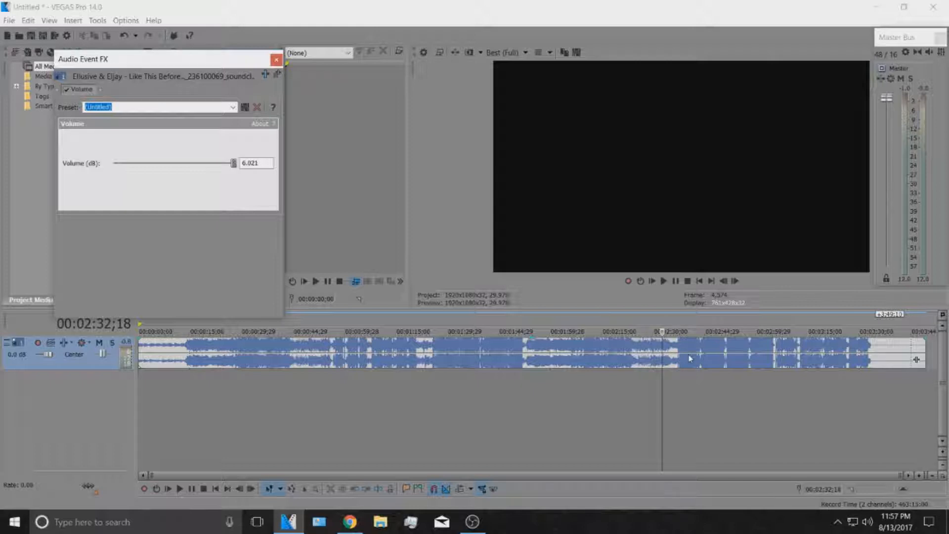
mouse_move(356, 241)
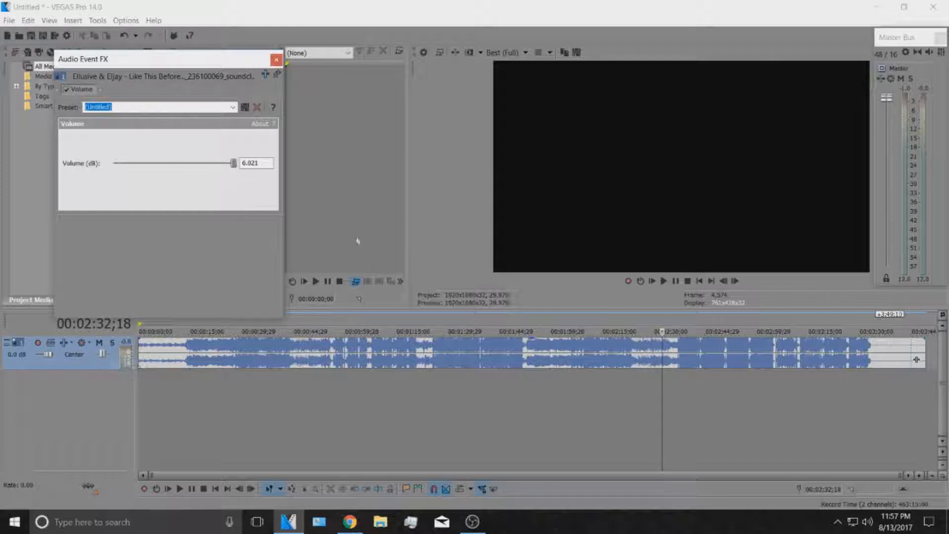
mouse_move(705, 353)
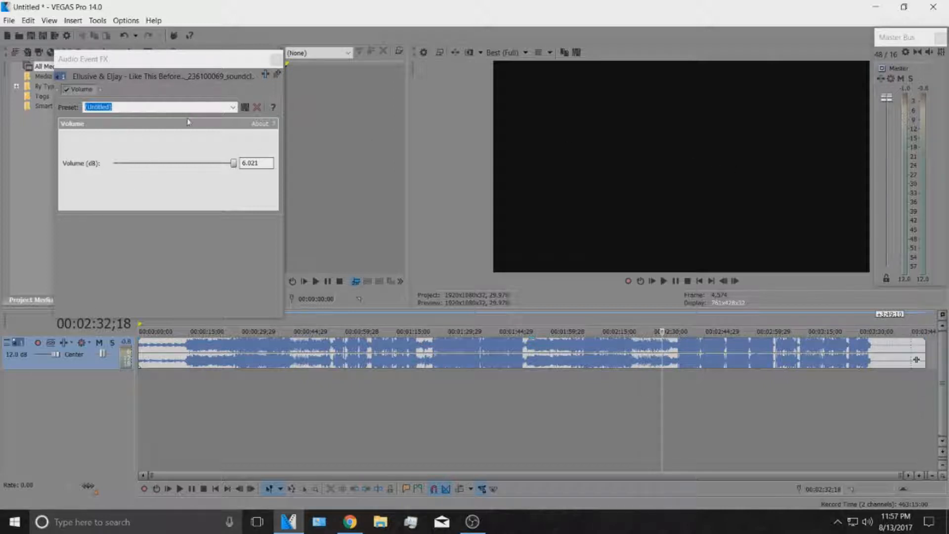
mouse_move(910, 119)
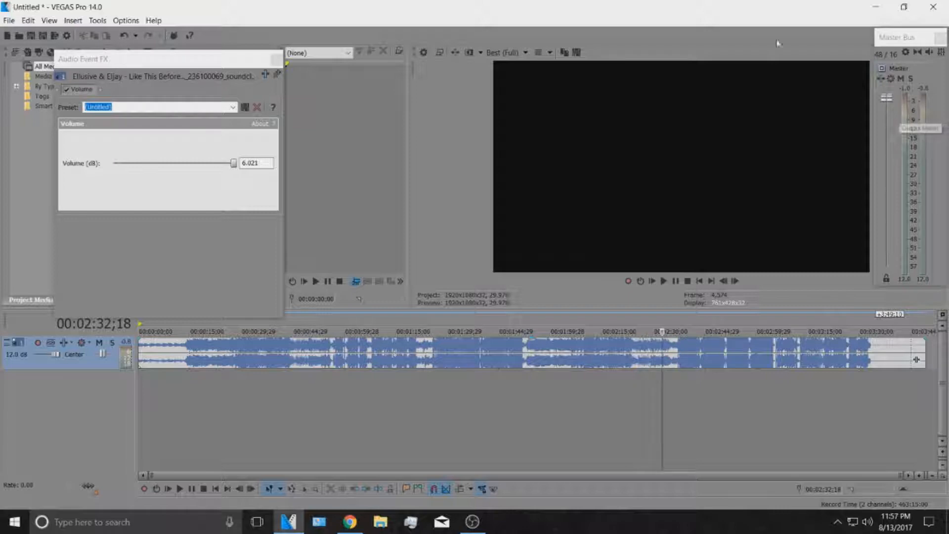
mouse_move(693, 161)
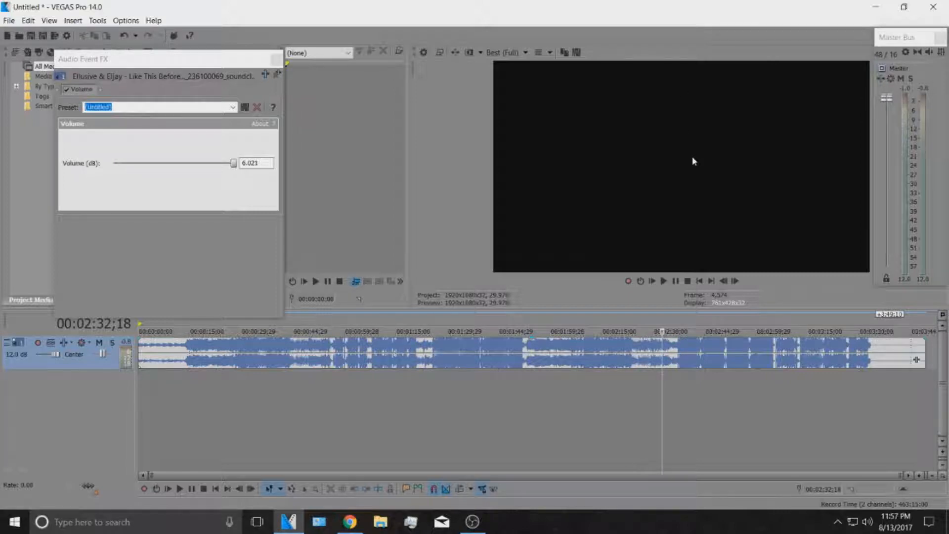